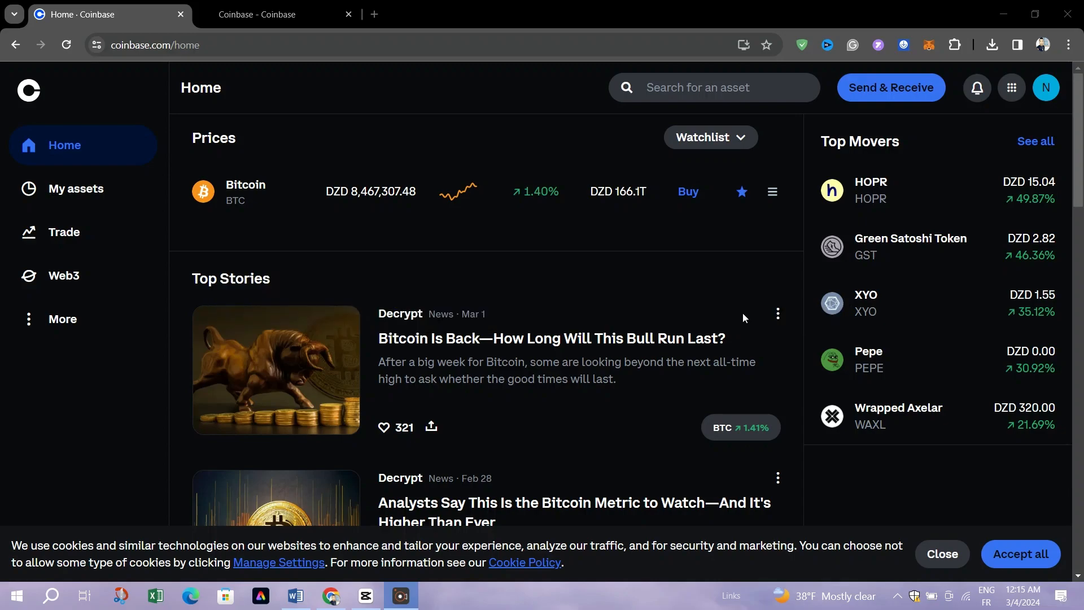
pyautogui.moveTo(714, 269)
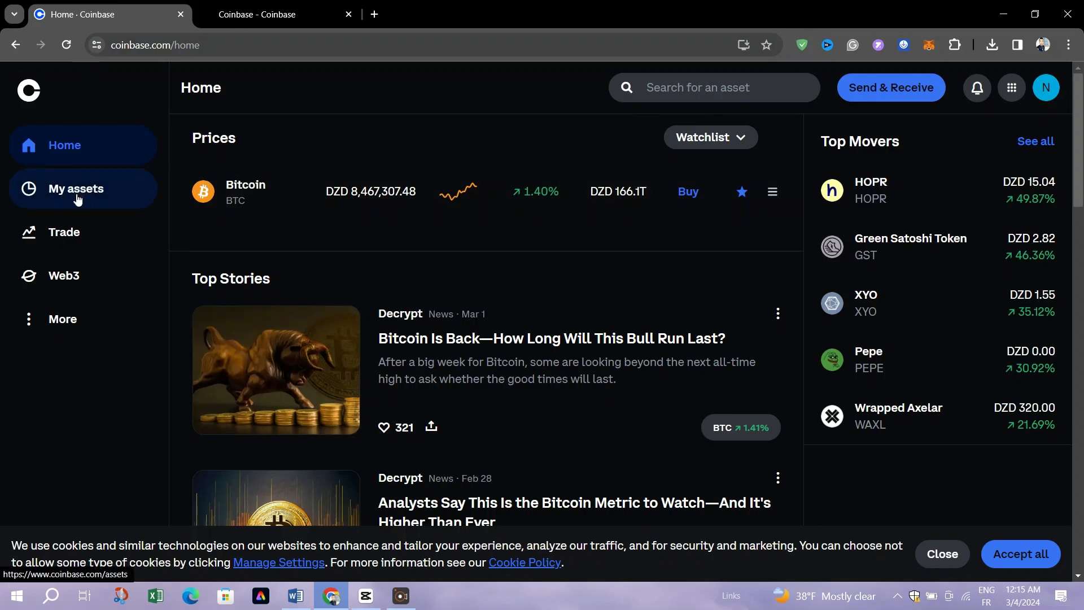
# Go to the My assets page from the left sidebar
pyautogui.click(76, 188)
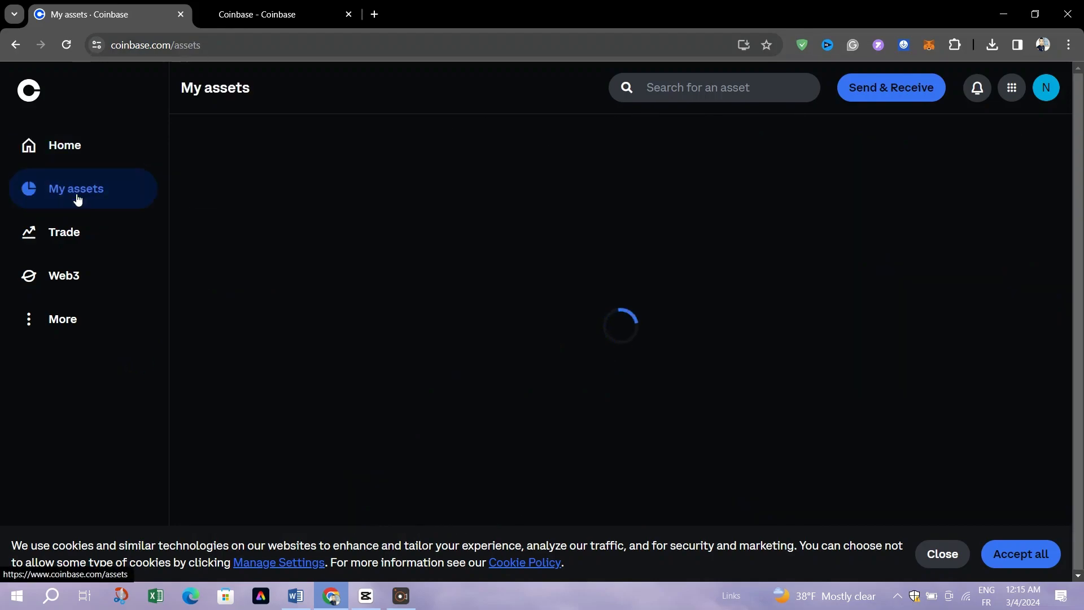
pyautogui.moveTo(480, 186)
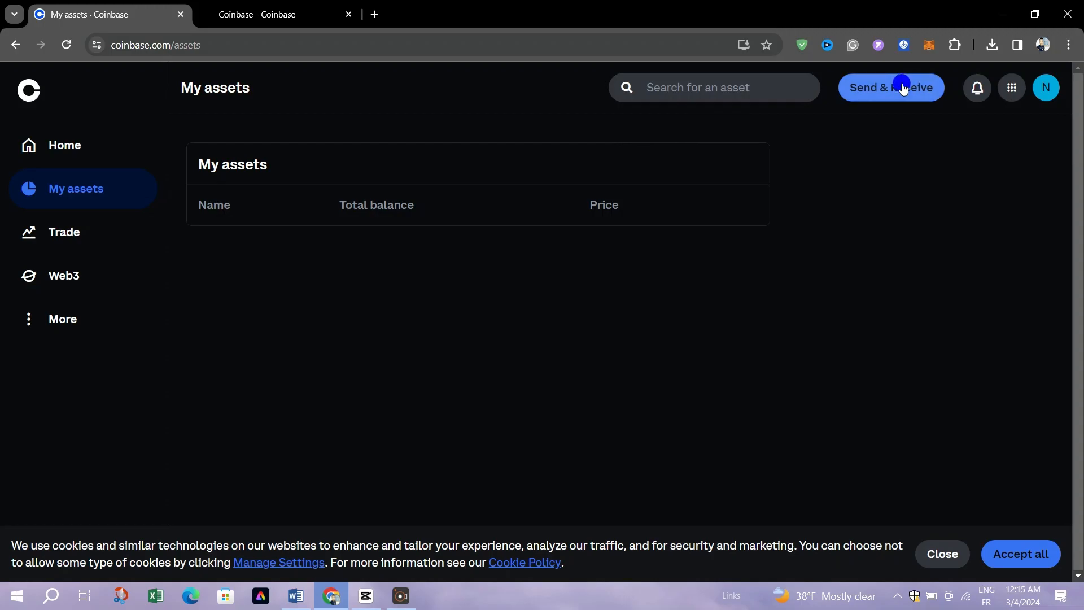
# Bring up the Send & Receive panel on its Receive side, showing the Bitcoin QR code and address
pyautogui.click(902, 87)
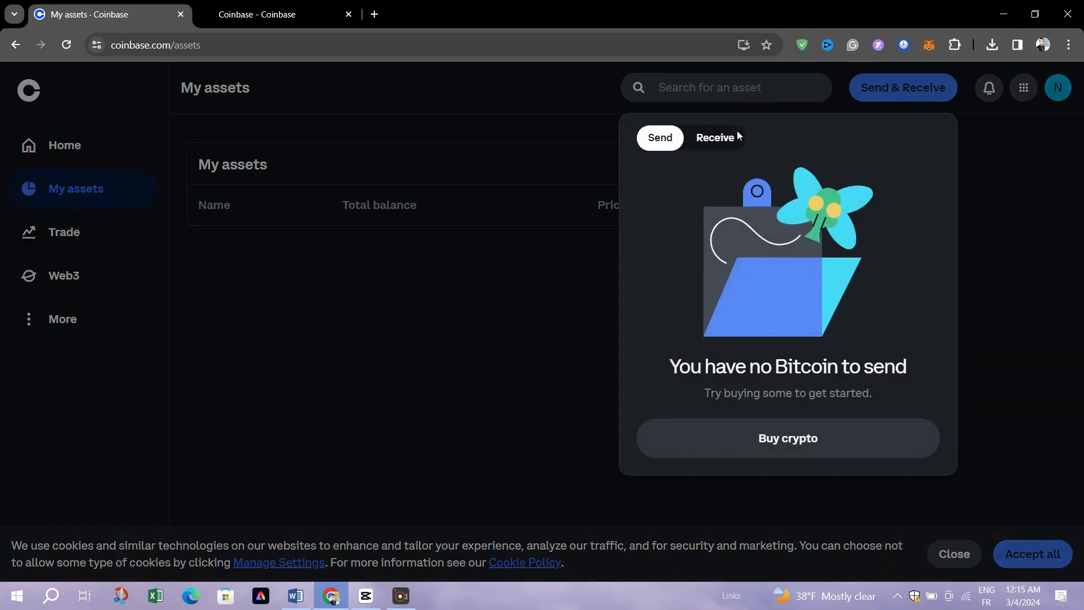
pyautogui.click(716, 137)
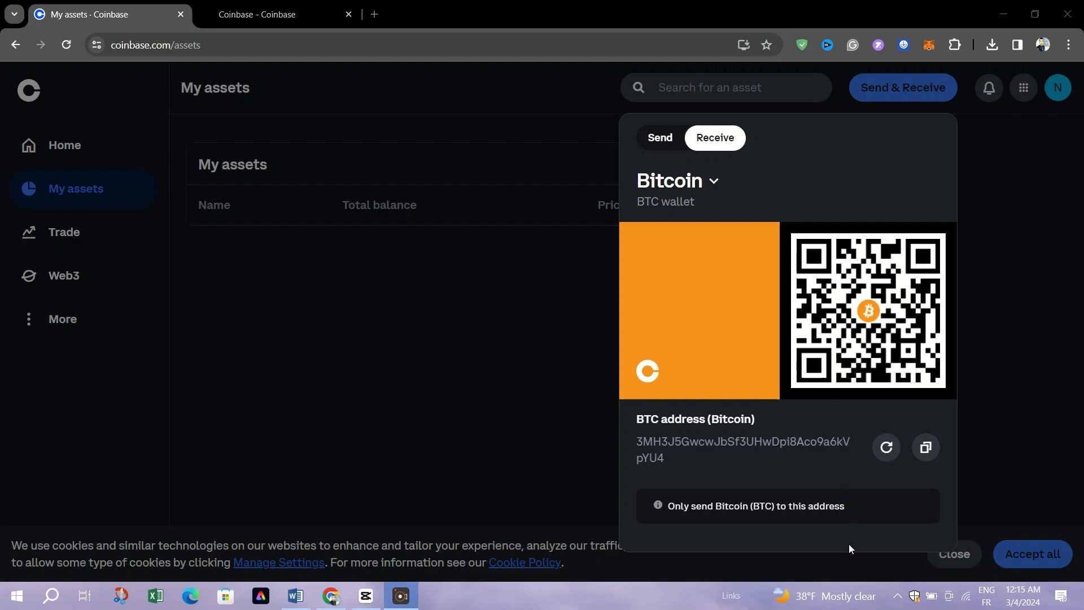
pyautogui.moveTo(791, 230)
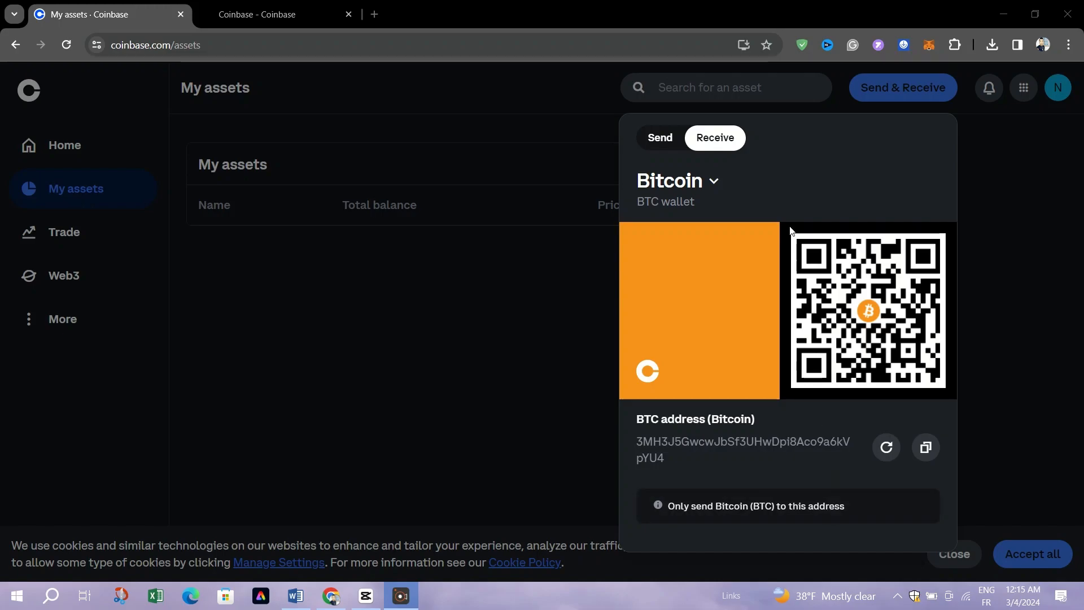
# Browse the Select asset to receive list down past Bitcoin to Zcash, XRP and Stellar Lumens
pyautogui.click(678, 180)
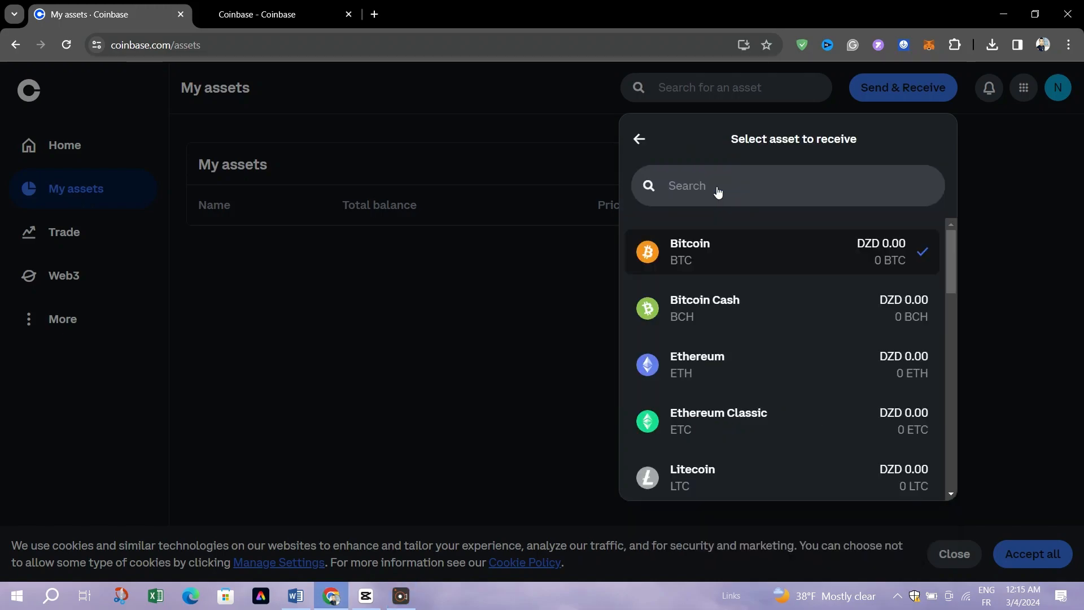
pyautogui.scroll(-3)
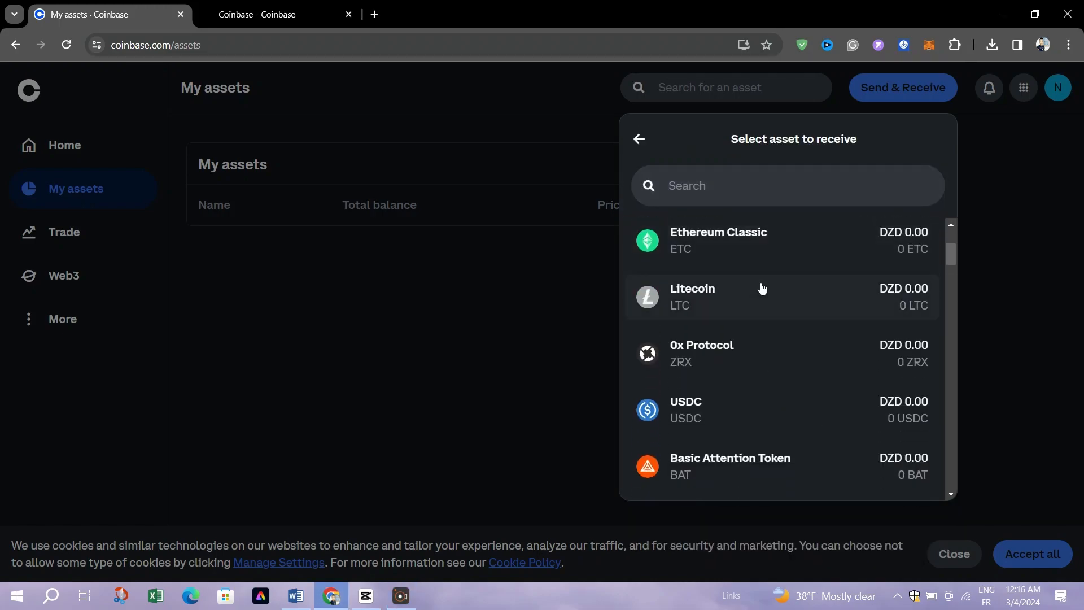
pyautogui.scroll(-3)
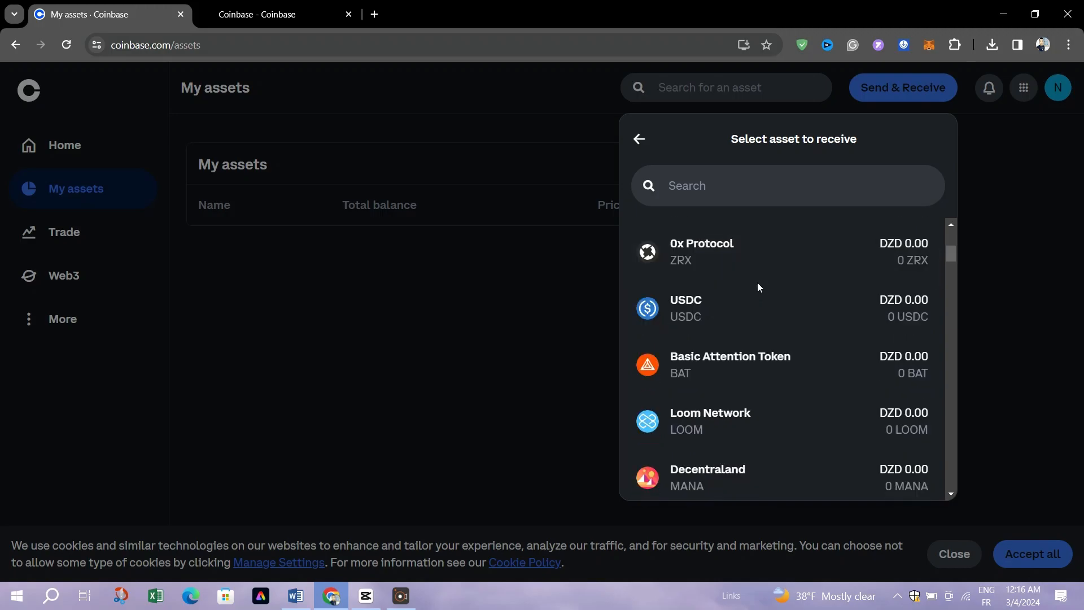
pyautogui.scroll(-3)
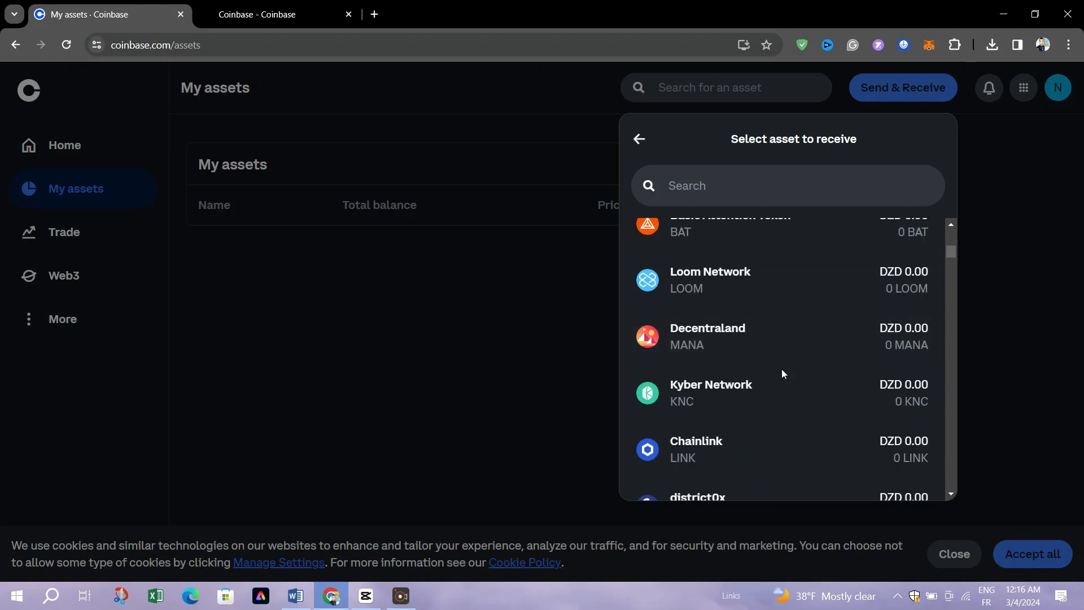
pyautogui.scroll(-3)
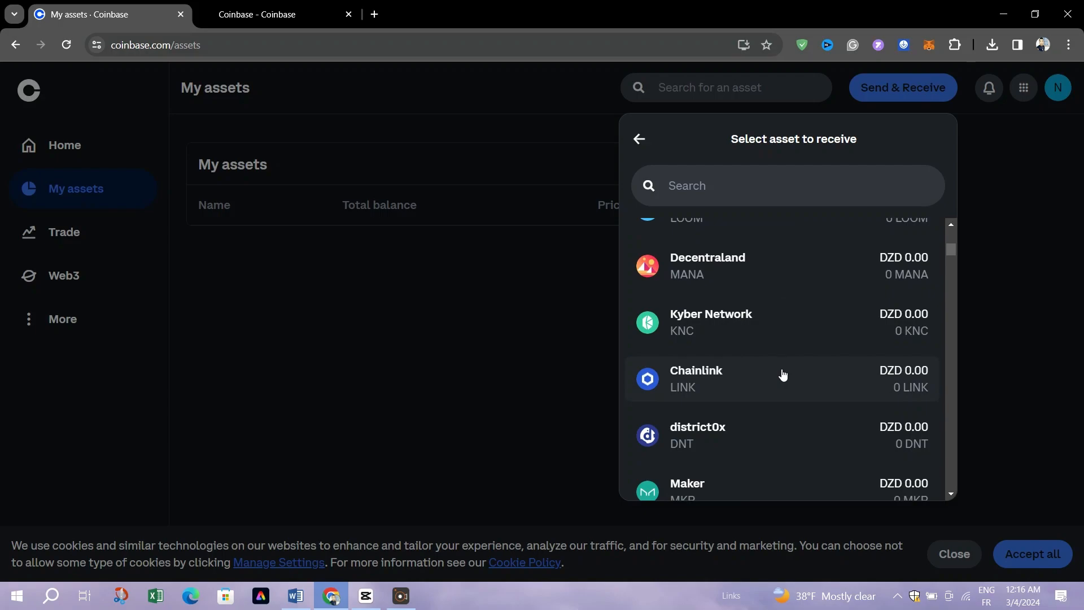
pyautogui.scroll(-3)
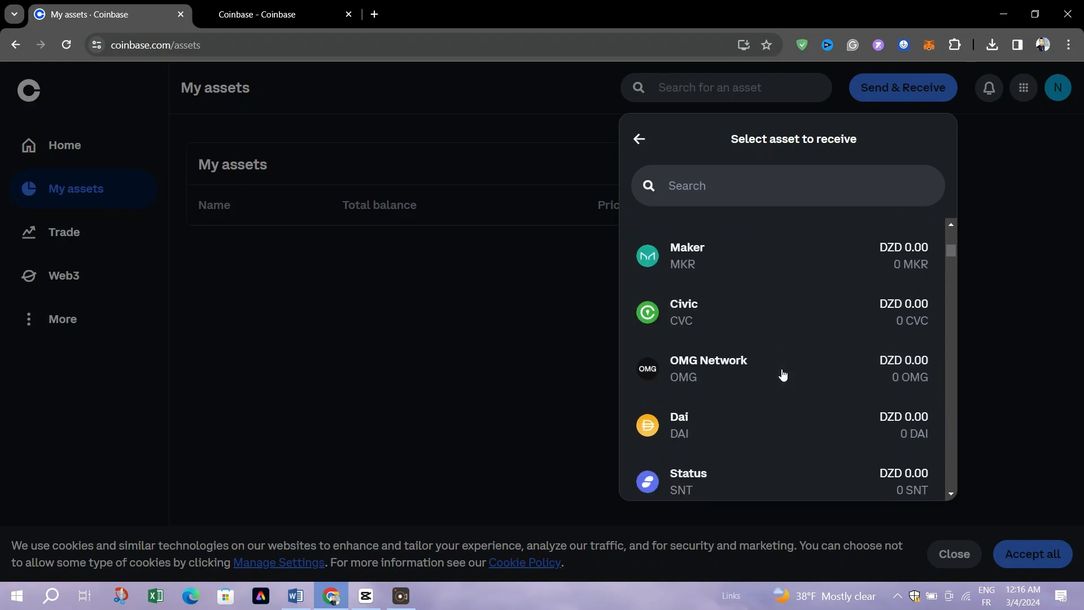
pyautogui.scroll(-3)
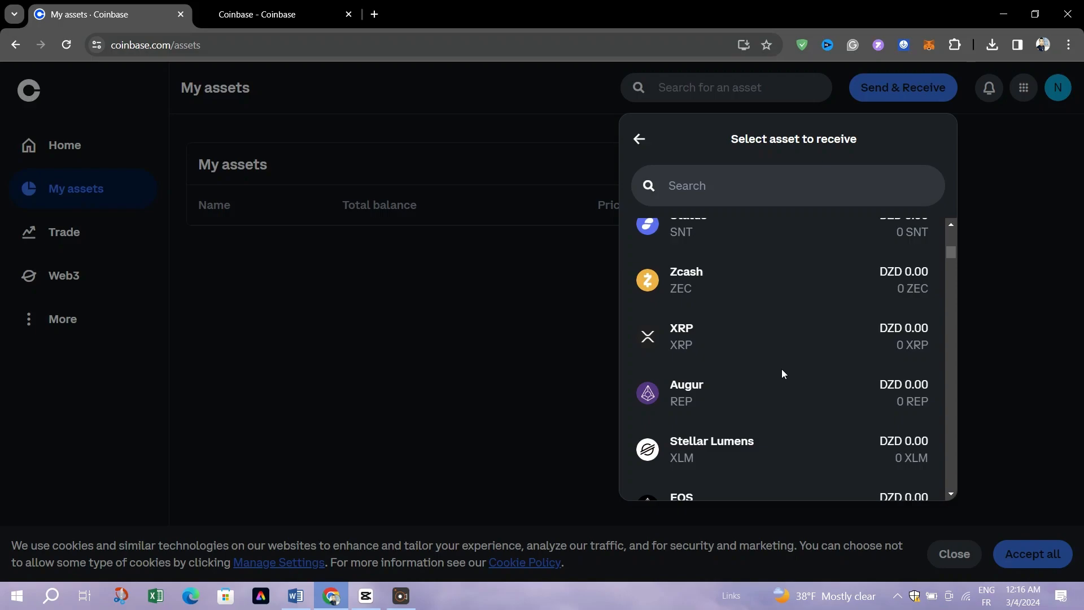
pyautogui.moveTo(785, 409)
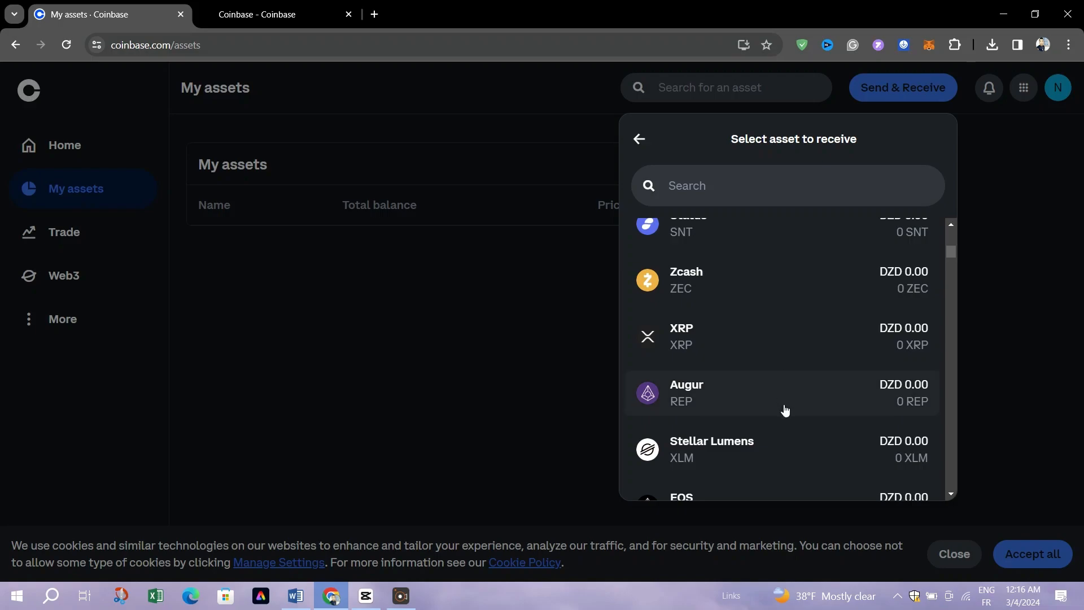